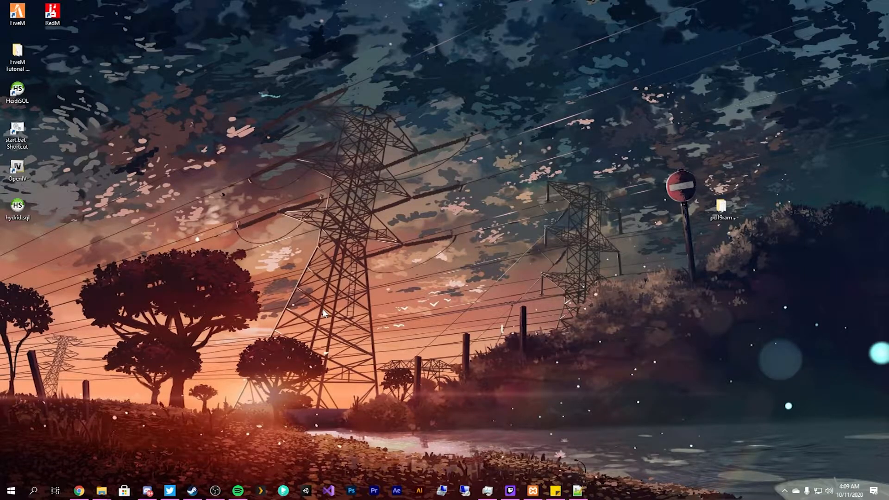
mouse_move(813, 311)
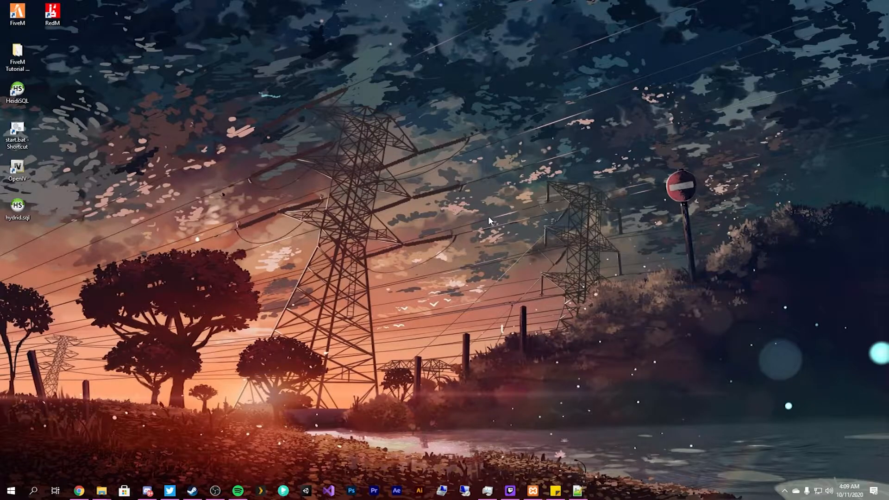
Create a new desktop folder and start naming it 'RedM T...'.
right_click(489, 221)
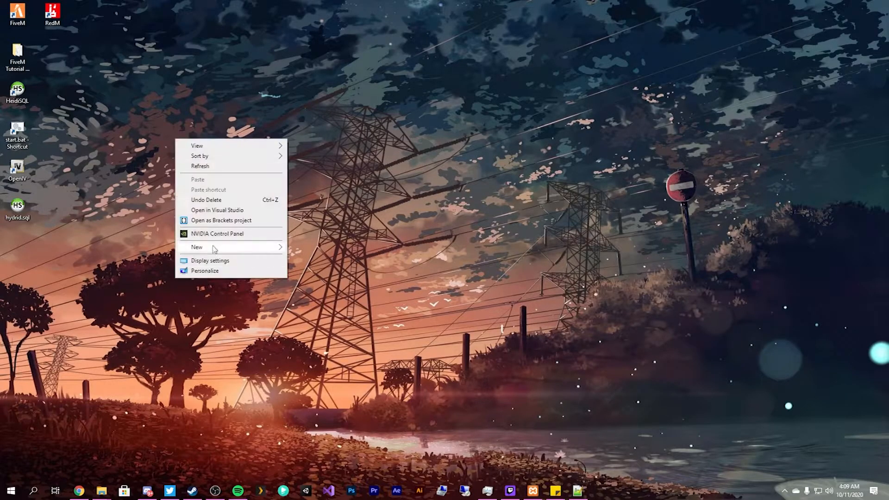
left_click(197, 246)
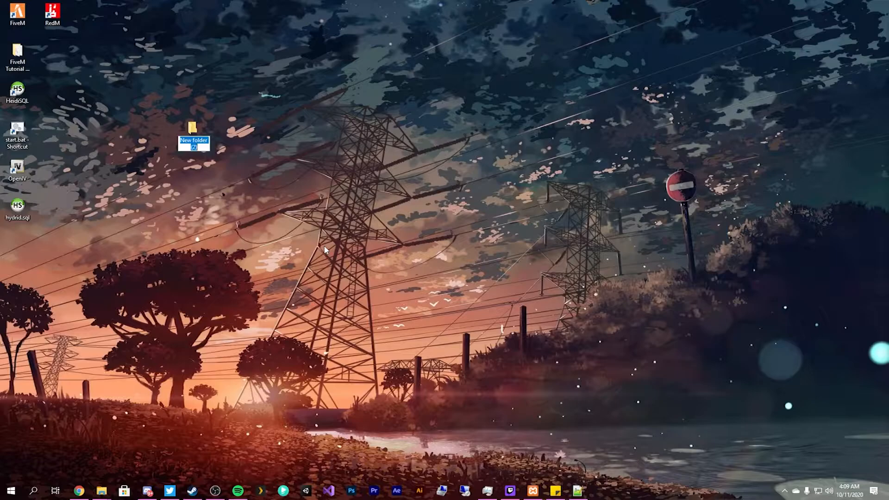
type("RedM T")
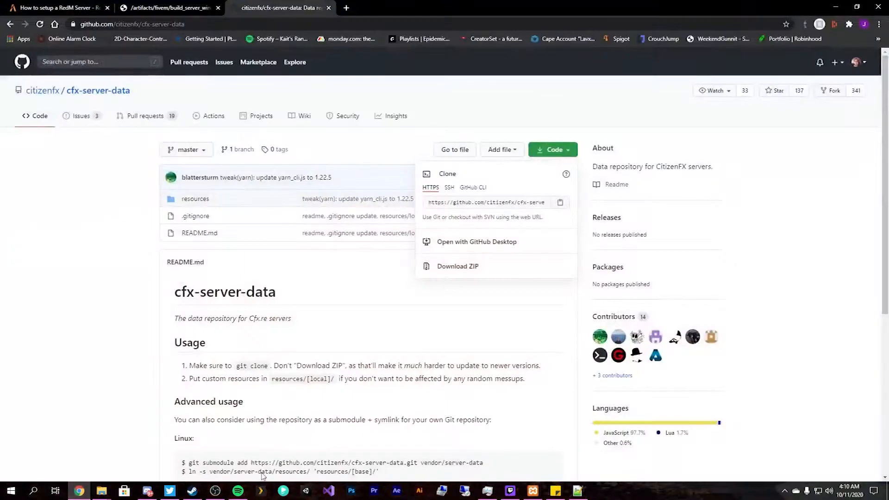
mouse_move(80, 174)
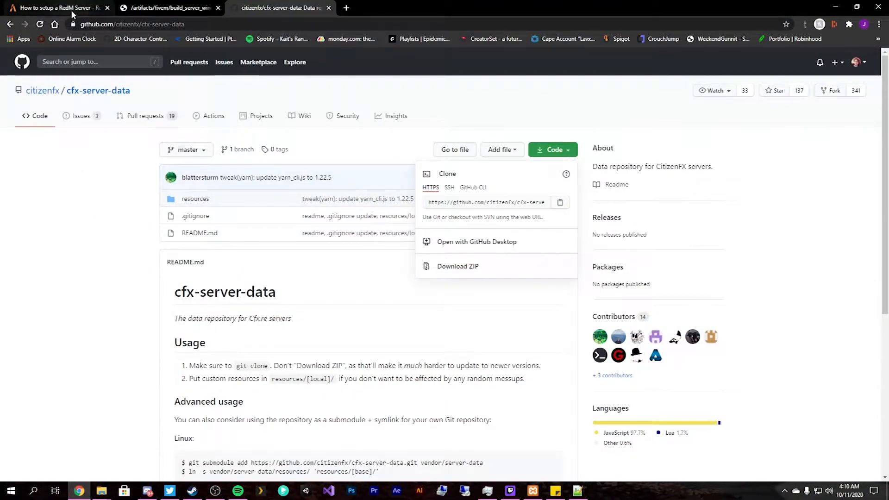
mouse_move(56, 8)
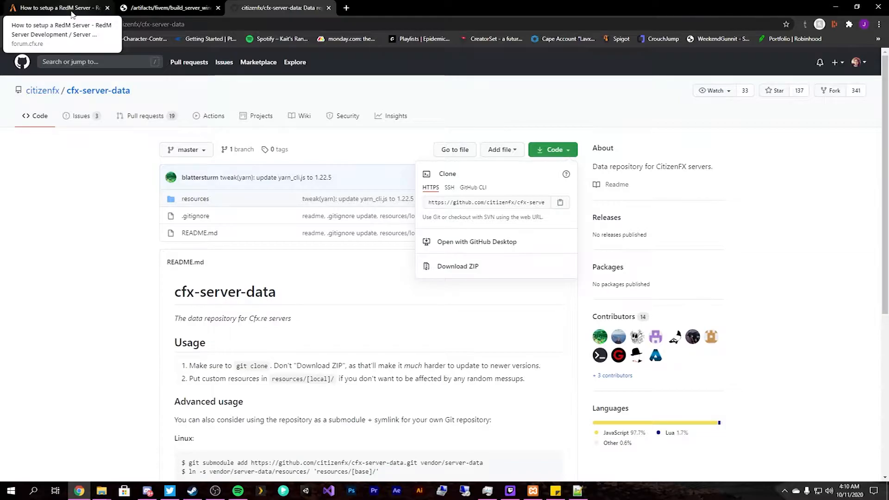
Bring the RedM setup tutorial's Windows section with the artifacts link into view.
left_click(56, 8)
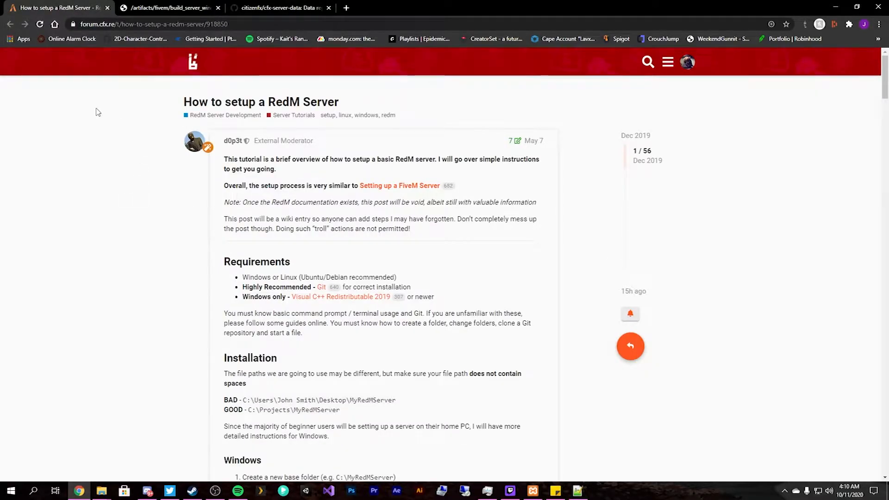
mouse_move(678, 277)
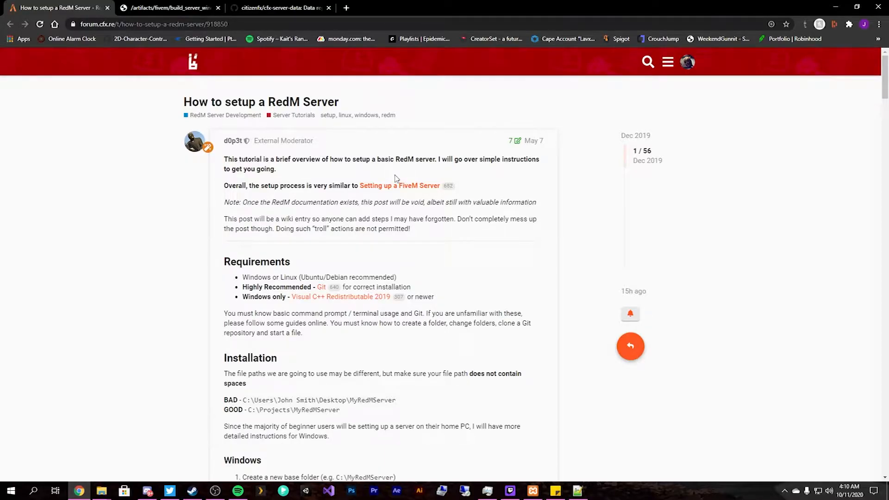
scroll("down", 3)
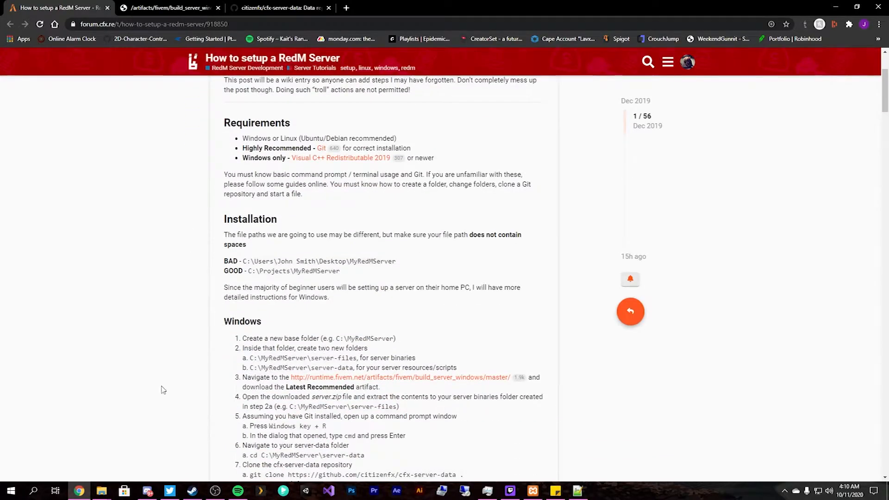
scroll("down", 3)
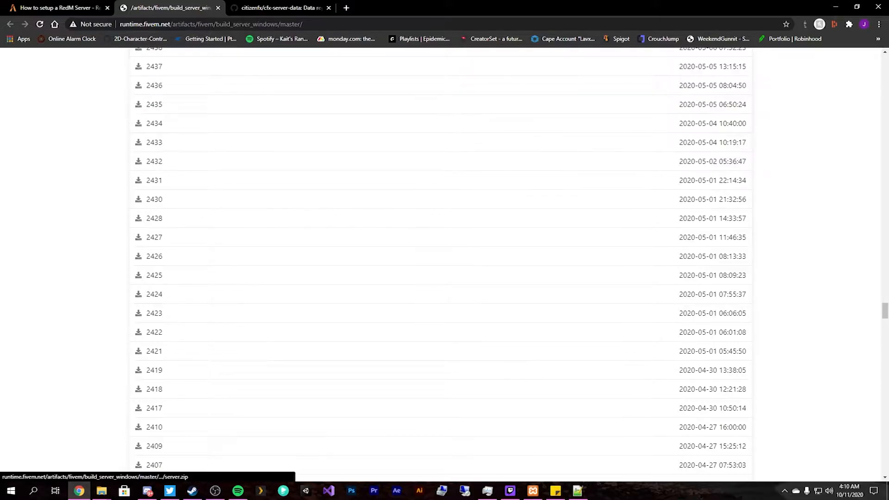
mouse_move(533, 199)
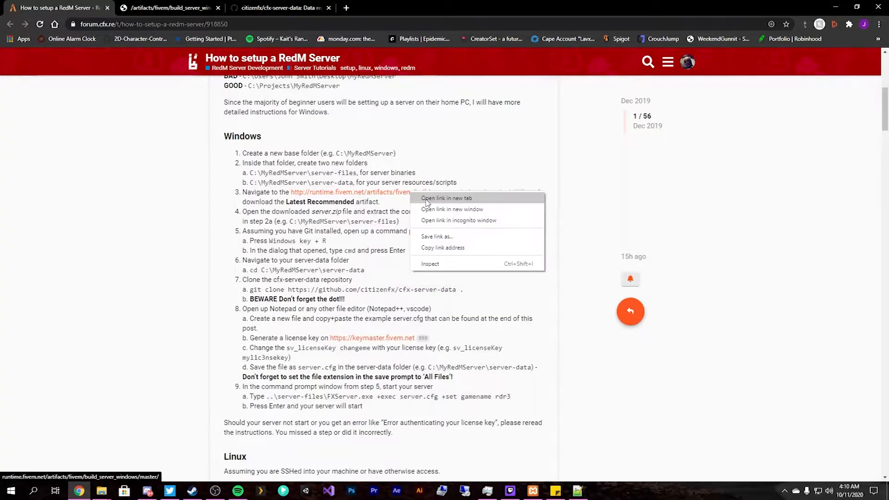
Open the Windows server builds page in a new tab and close its duplicate copy.
left_click(447, 198)
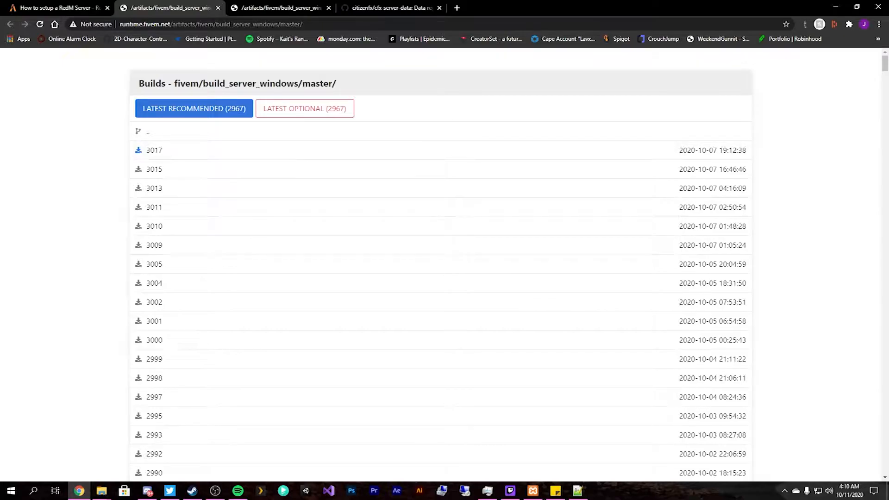
mouse_move(165, 8)
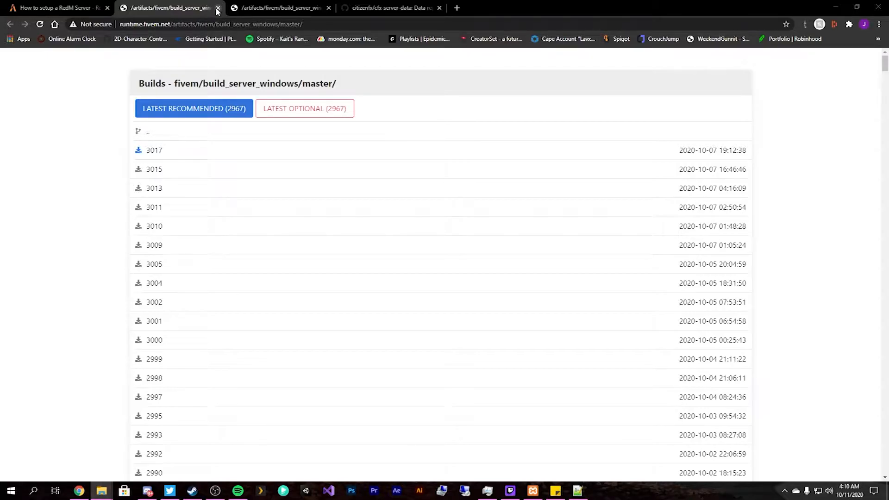
left_click(218, 8)
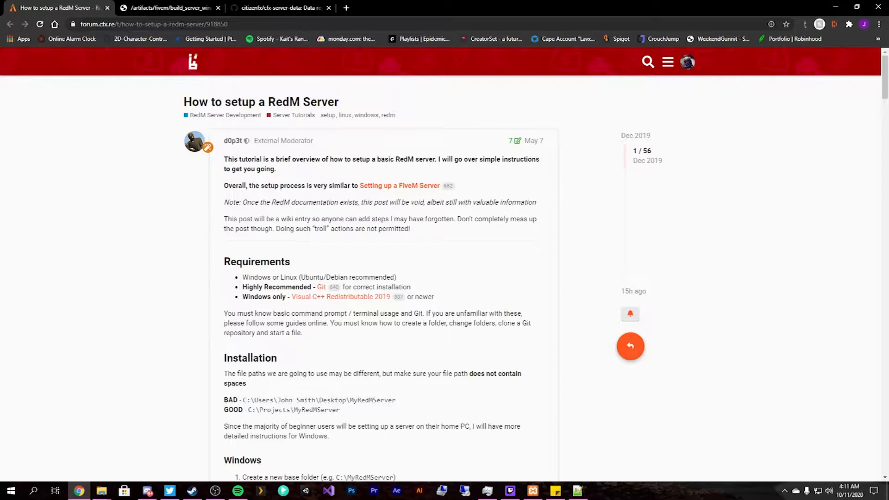
left_click(169, 8)
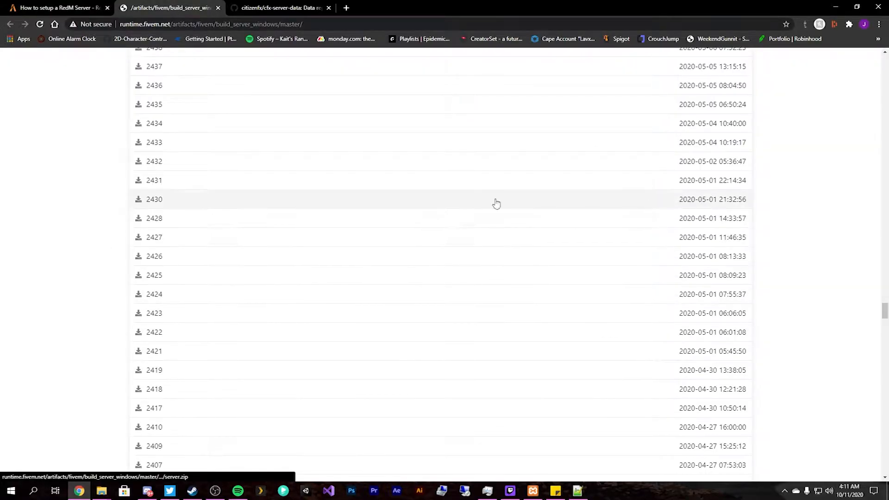
mouse_move(223, 228)
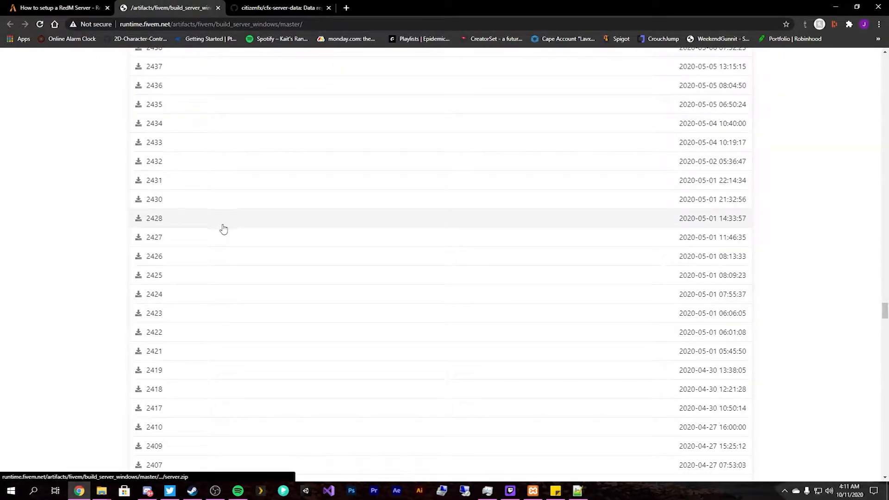
mouse_move(111, 189)
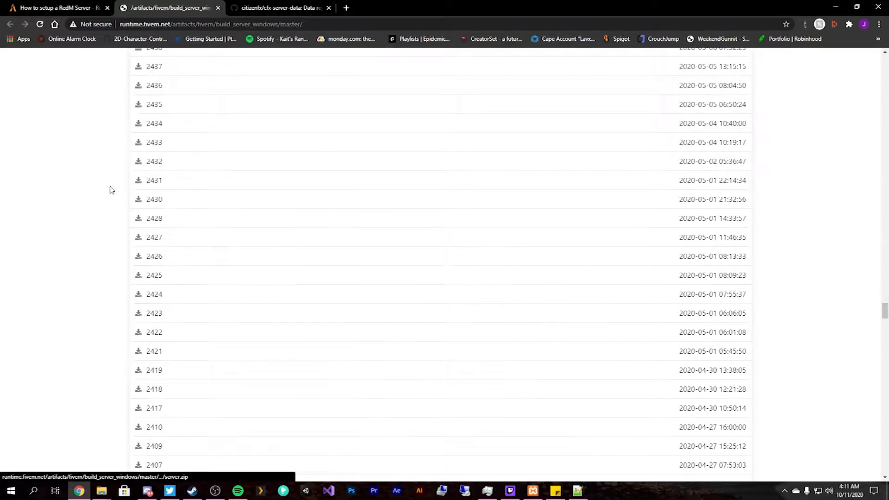
mouse_move(152, 180)
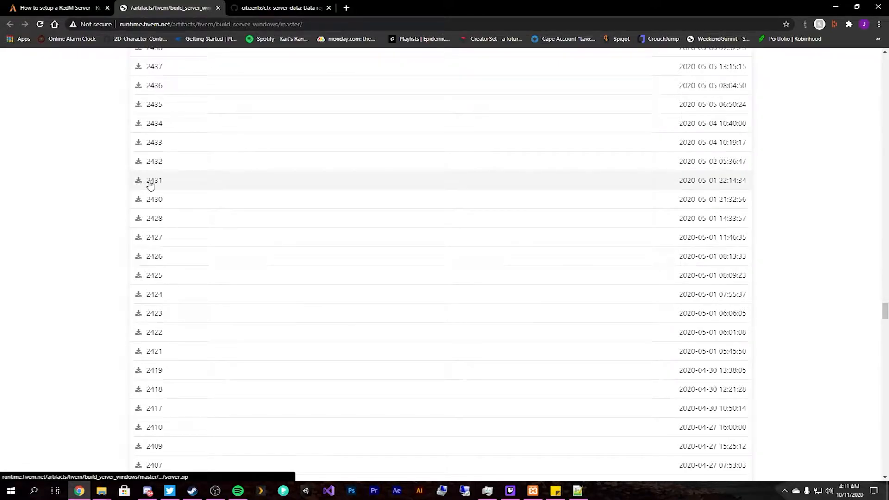
mouse_move(160, 188)
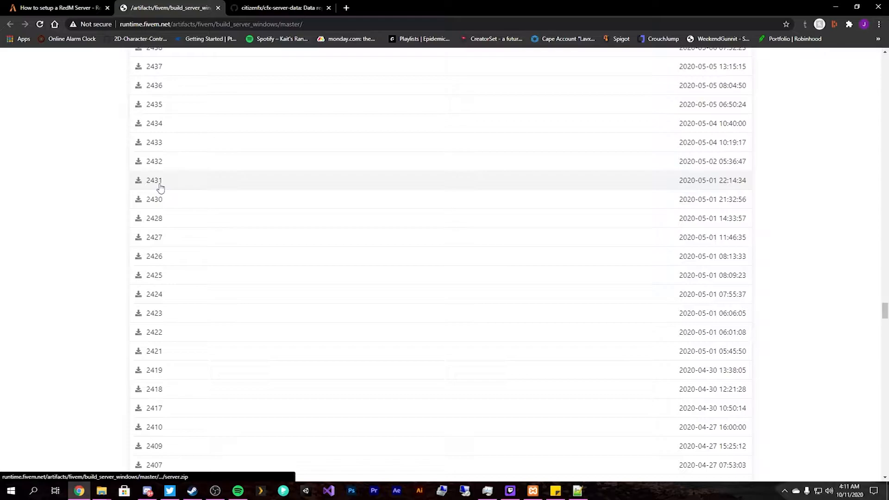
mouse_move(328, 176)
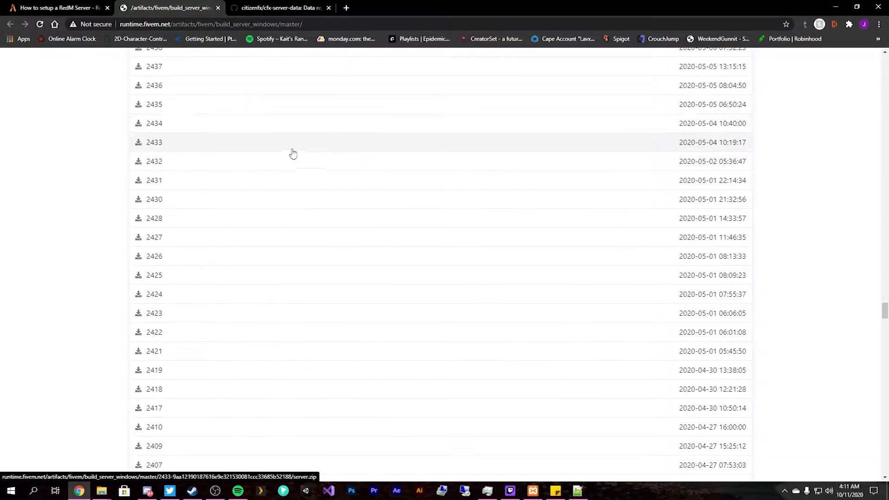
mouse_move(327, 136)
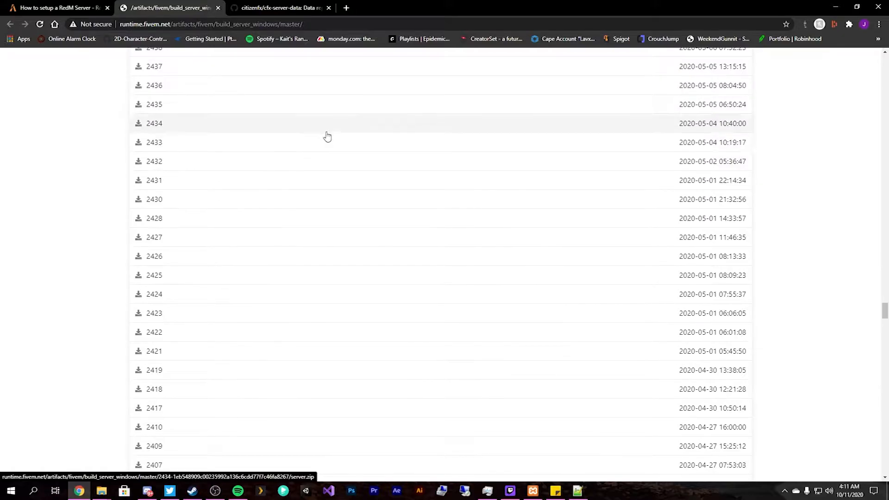
mouse_move(345, 134)
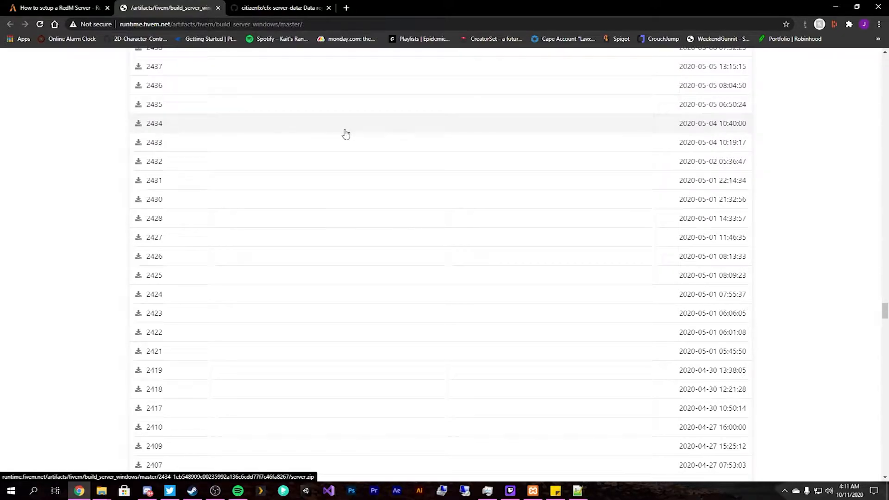
mouse_move(213, 232)
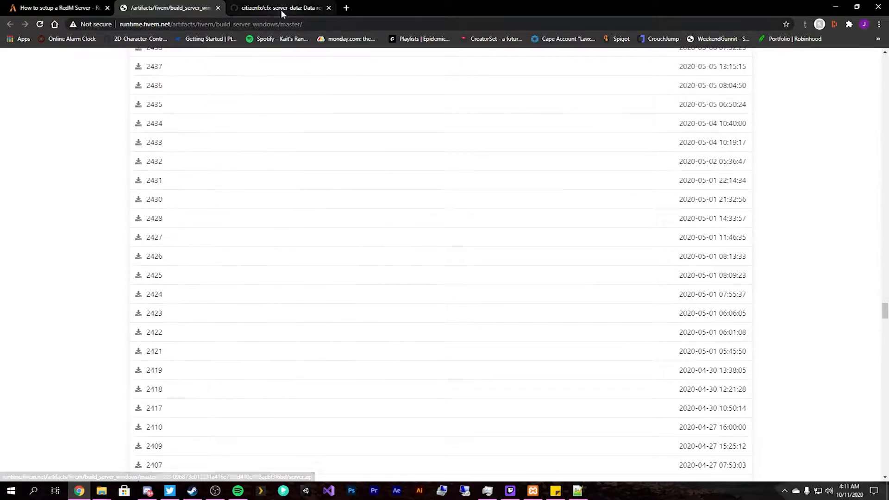
Show the cfx-server-data repository's clone and download options.
left_click(278, 8)
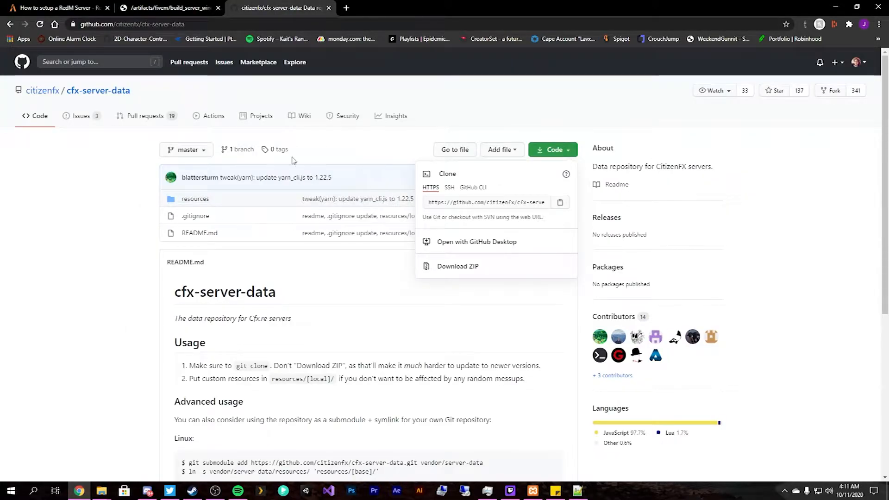
mouse_move(89, 328)
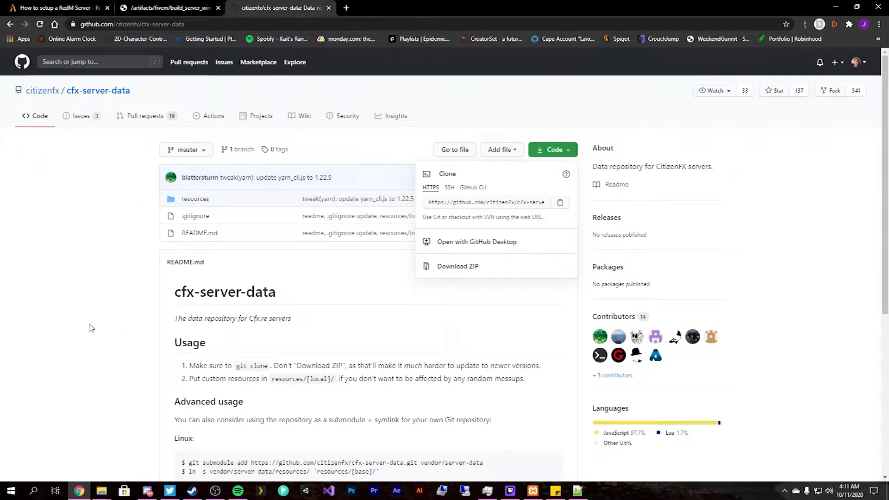
mouse_move(828, 33)
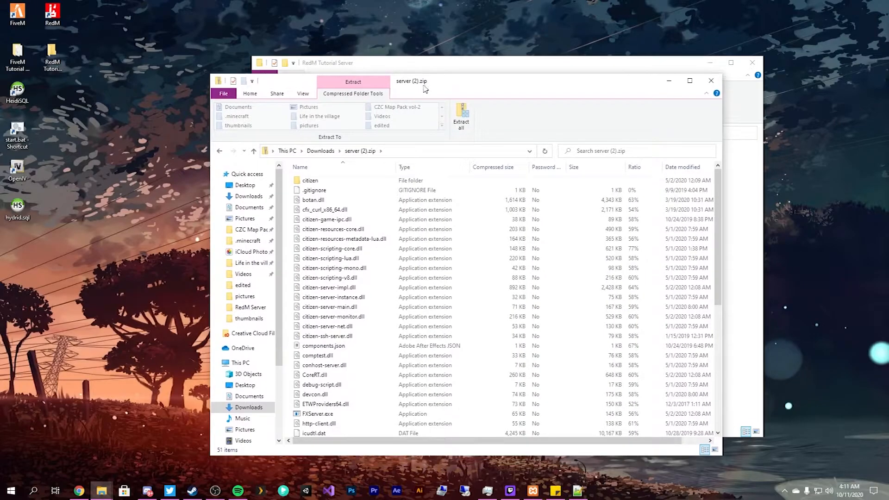
Open the downloaded cfx-server-data-master ZIP in Downloads.
left_click(345, 238)
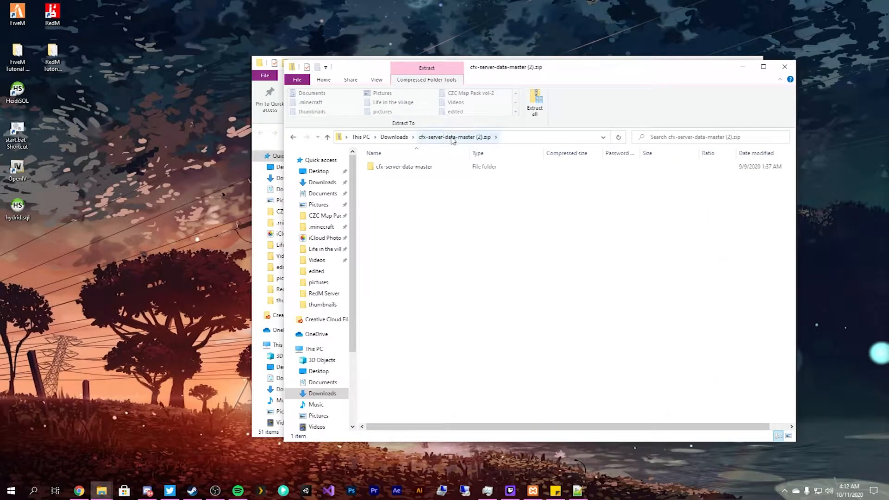
Open the cfx-server-data-master folder inside the ZIP to reach its resources folder.
left_click(404, 166)
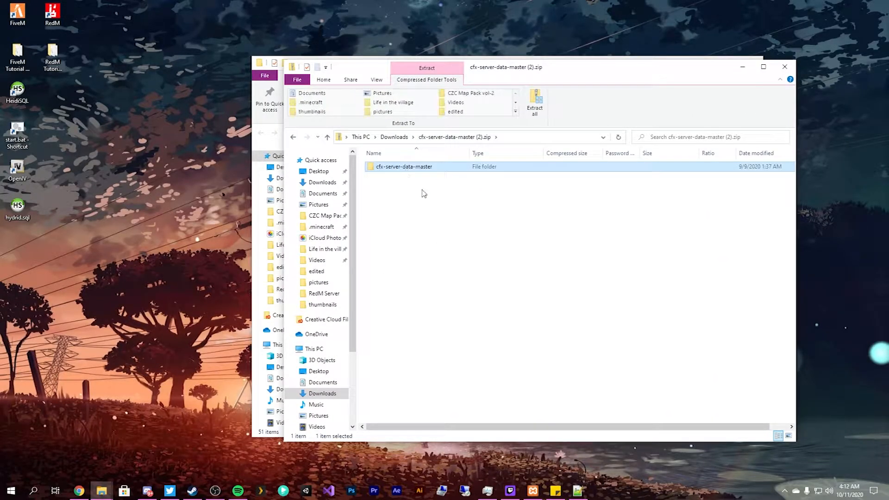
double_click(404, 166)
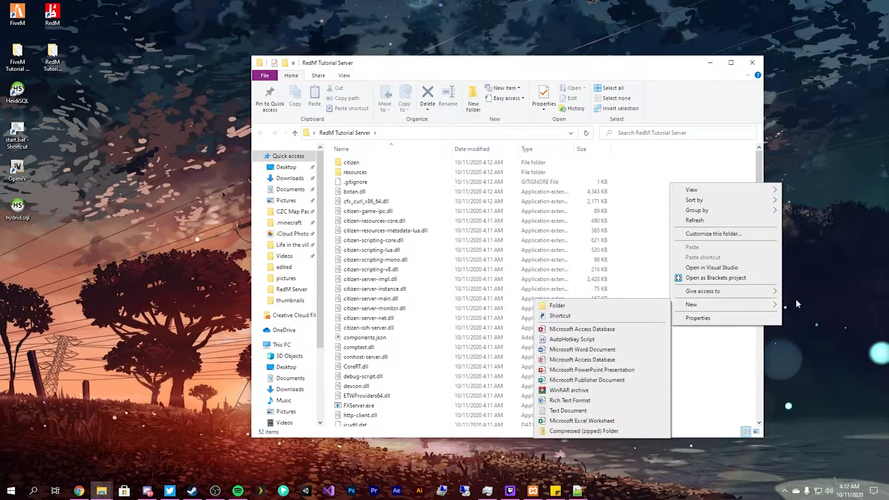
Create a new text document renamed to server.cfg and open it with Notepad++.
left_click(567, 411)
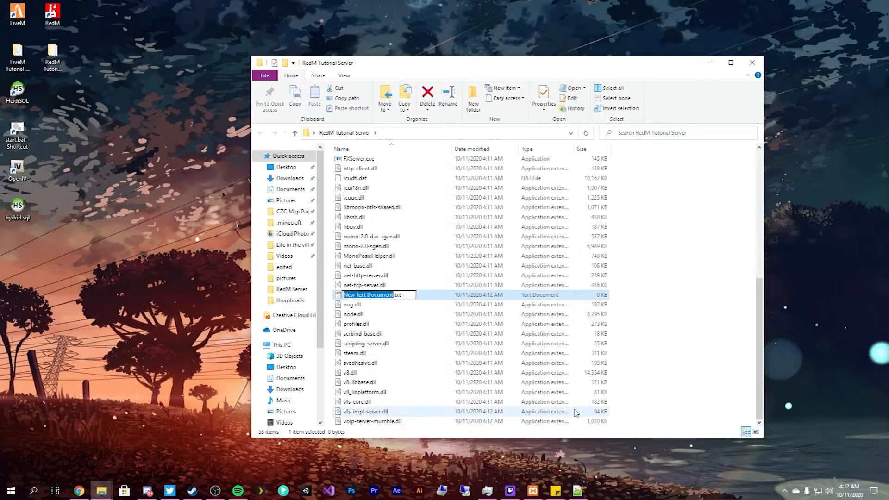
type("server.cfg")
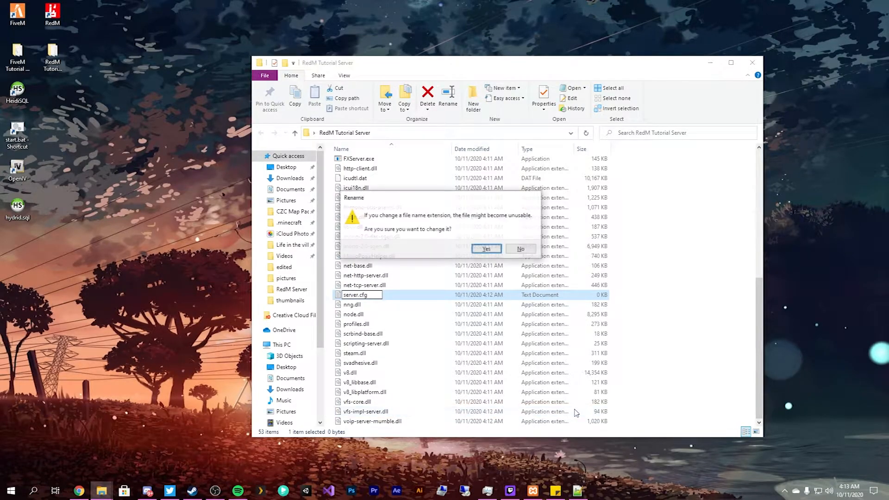
left_click(486, 248)
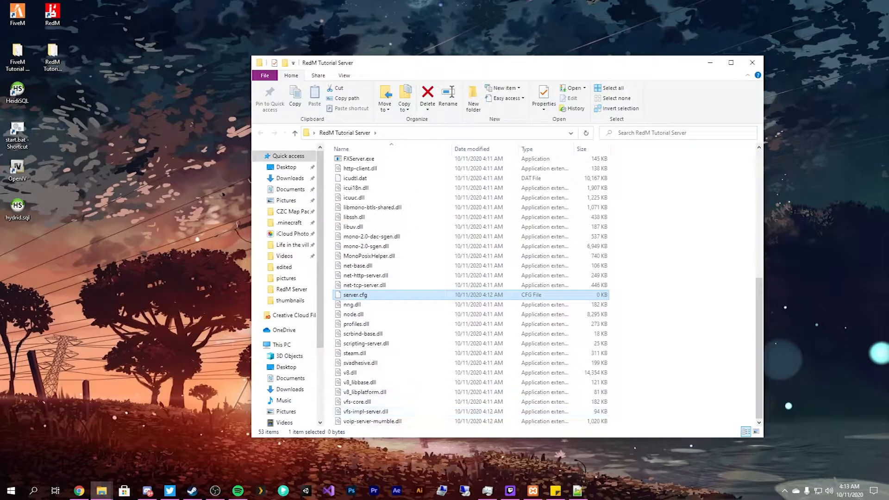
right_click(356, 295)
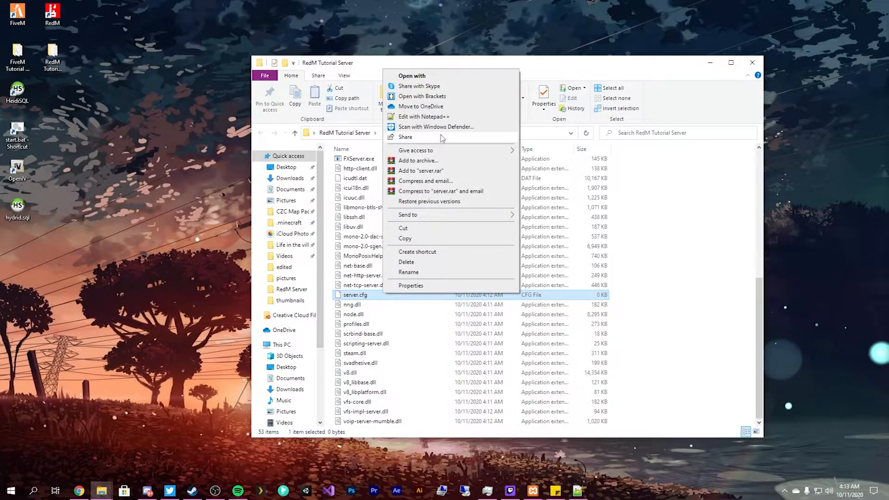
left_click(424, 117)
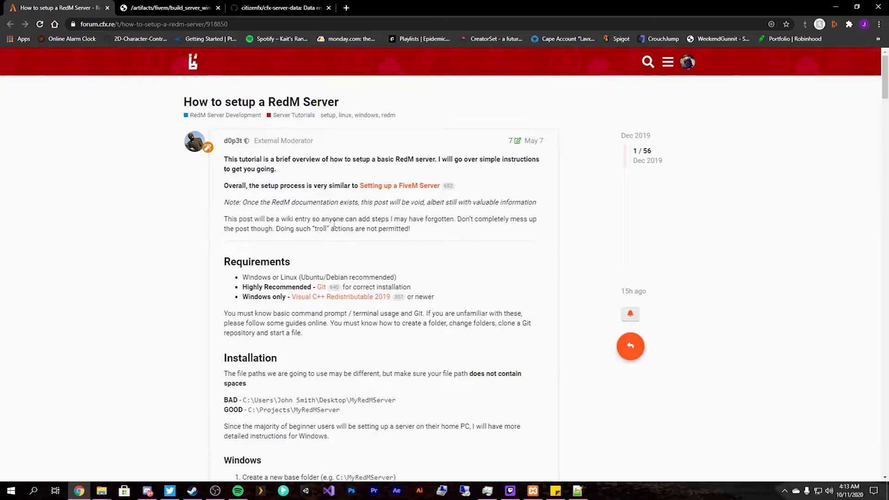
Scroll the guide down to the Example server.cfg code block.
scroll("down", 3)
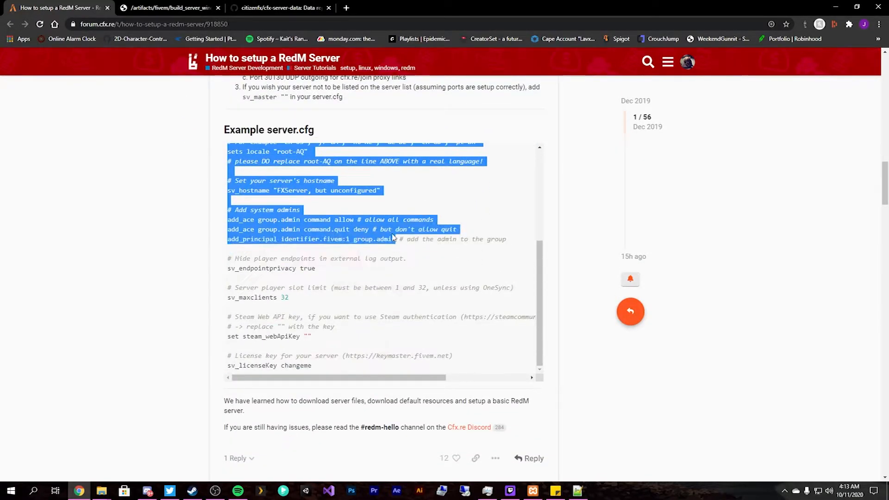
scroll("down", 3)
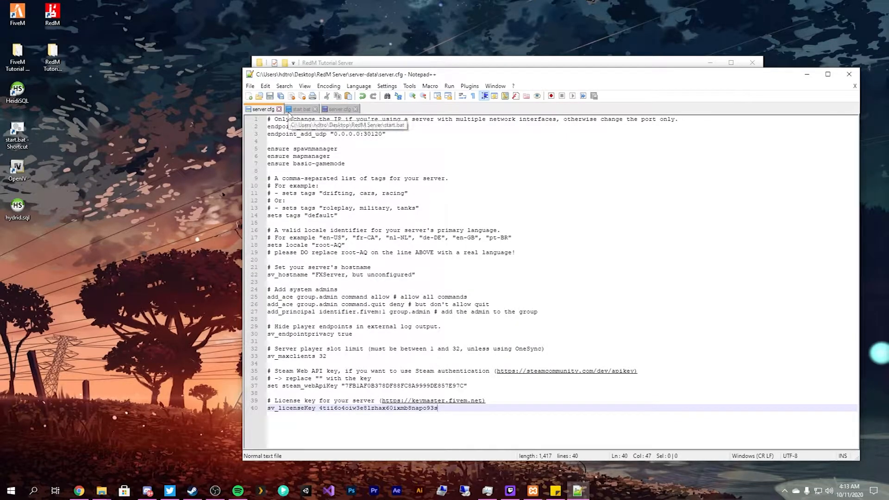
mouse_move(353, 407)
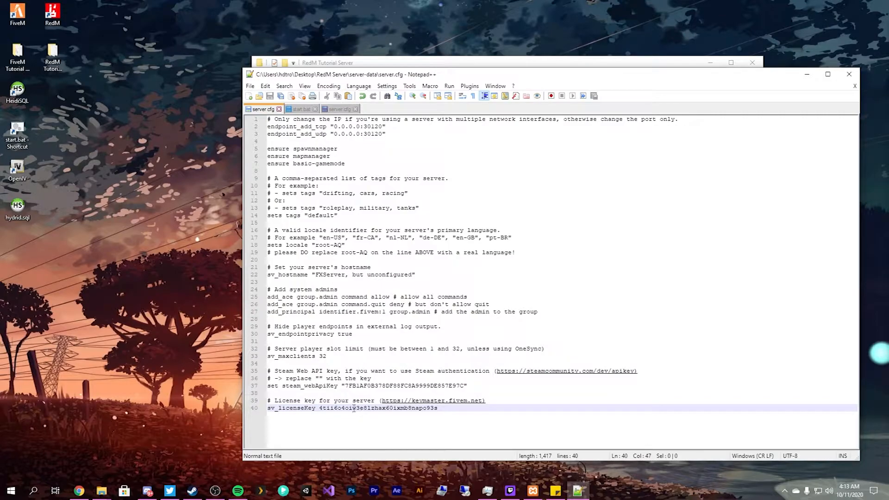
double_click(377, 407)
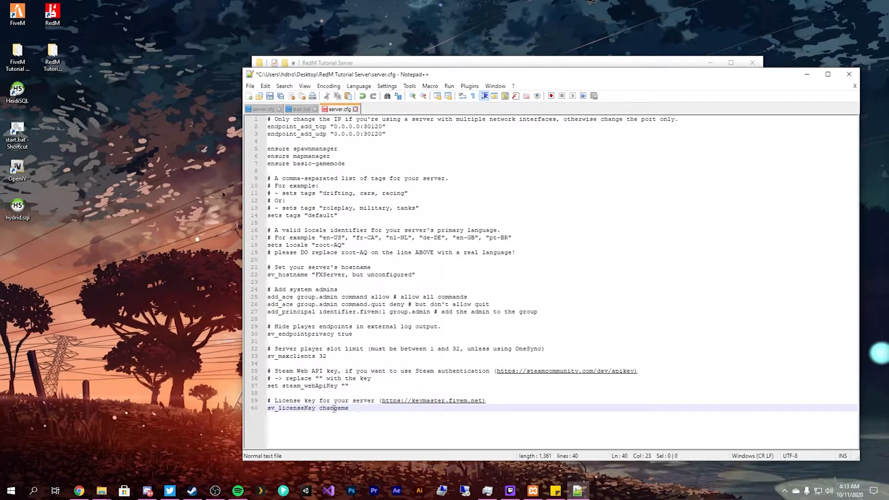
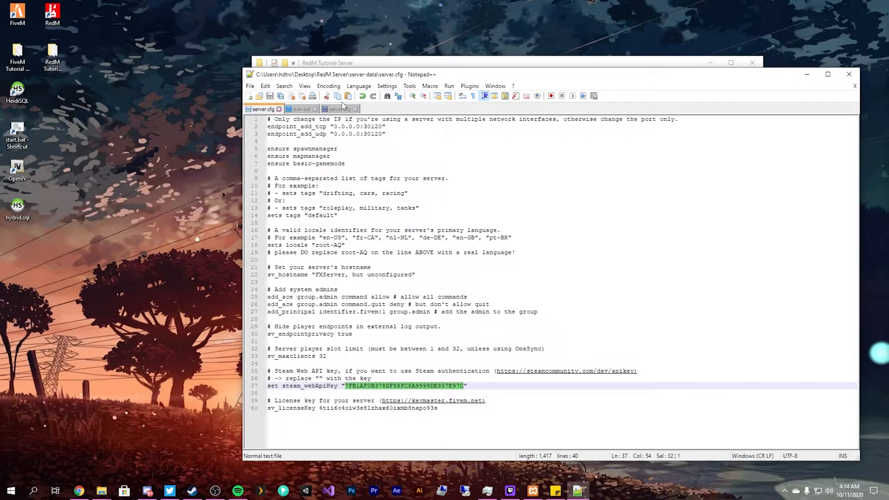
key("Delete")
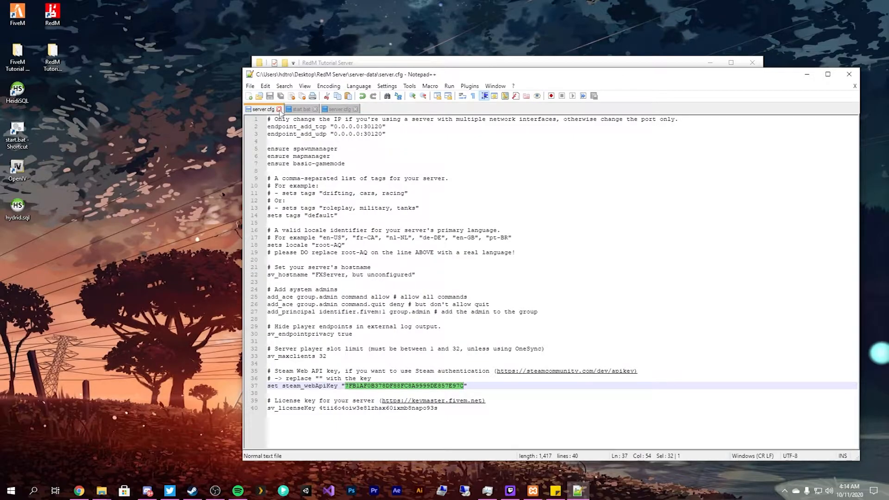
Close the old config tabs, create start.bat and open it with Notepad++.
left_click(258, 109)
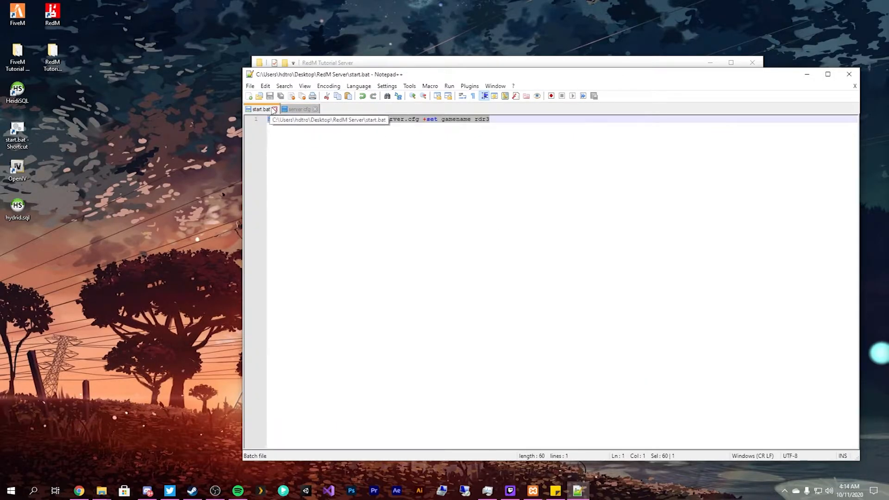
left_click(297, 110)
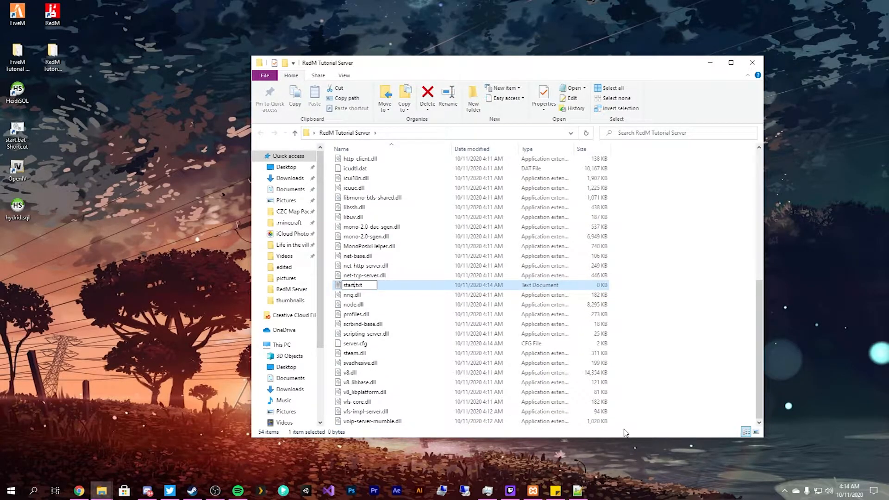
type("start.bat")
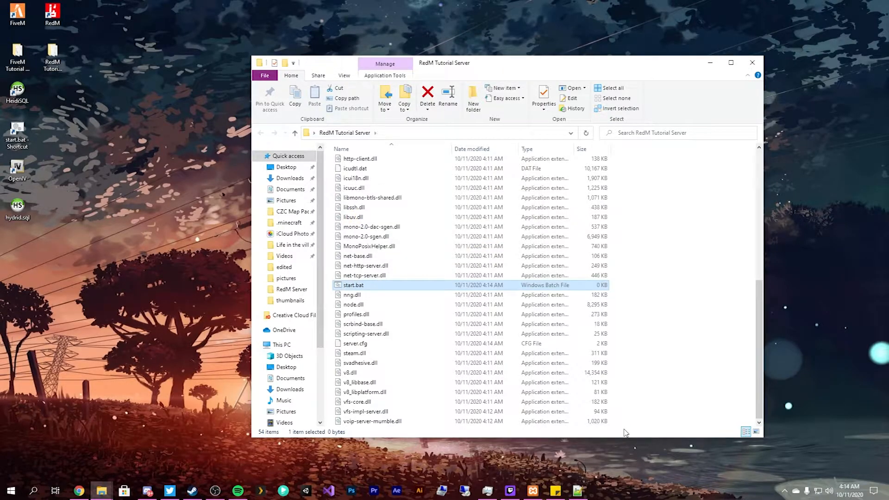
right_click(353, 285)
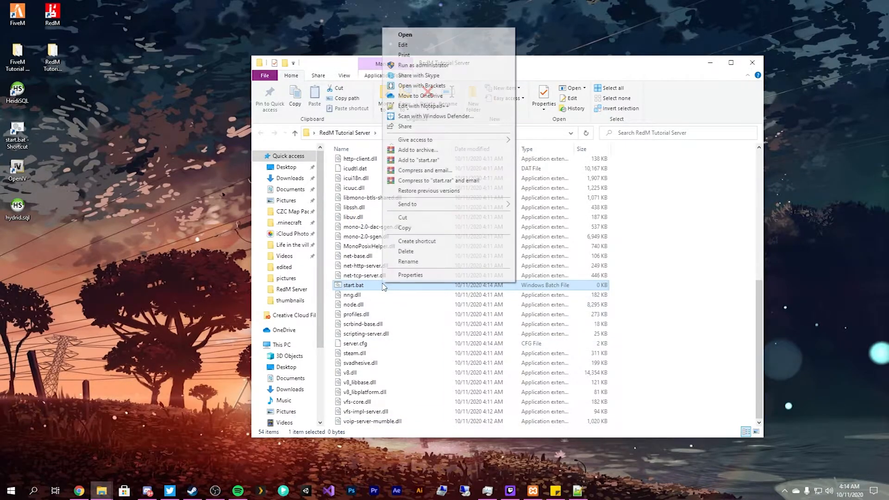
left_click(422, 106)
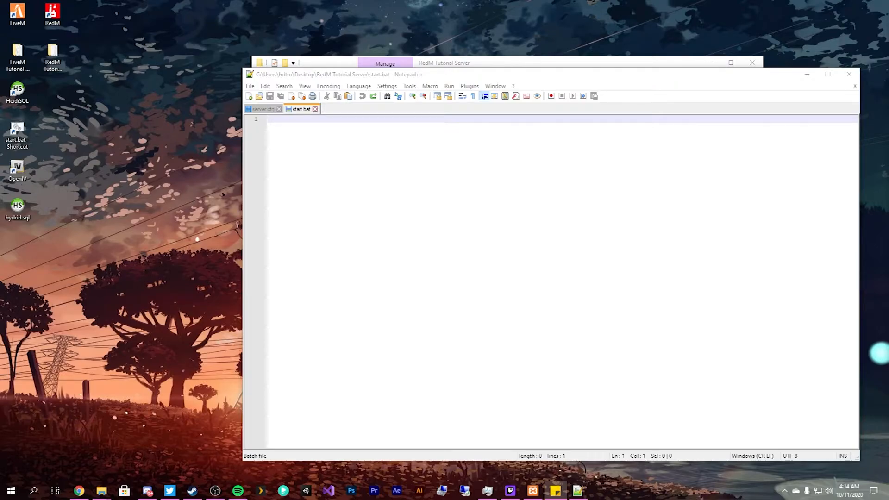
mouse_move(847, 163)
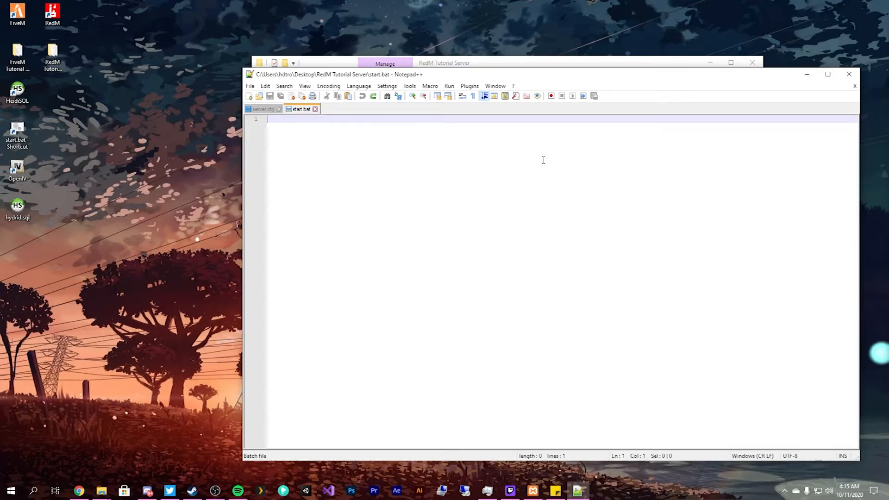
mouse_move(545, 160)
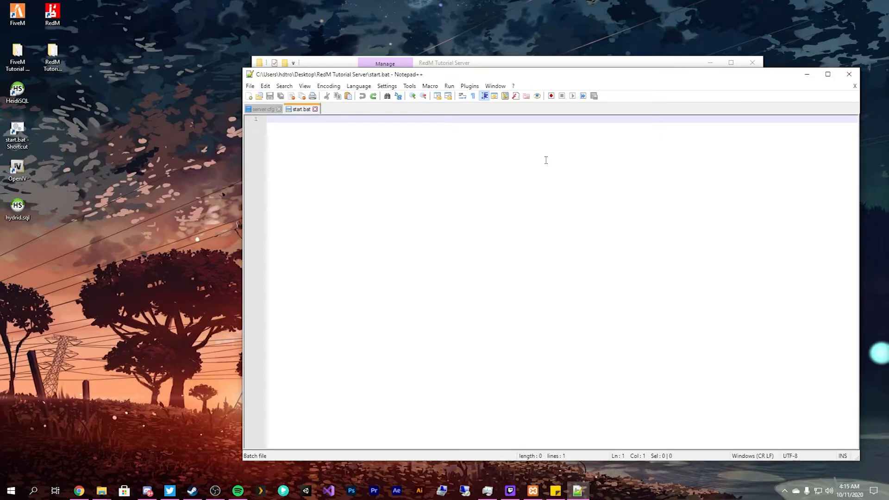
Enter the launch line FXServer.exe +exec server.cfg +set gamename rdr3 in start.bat.
type("FXServer.exe +exec server.cfg +set gamename rdr3")
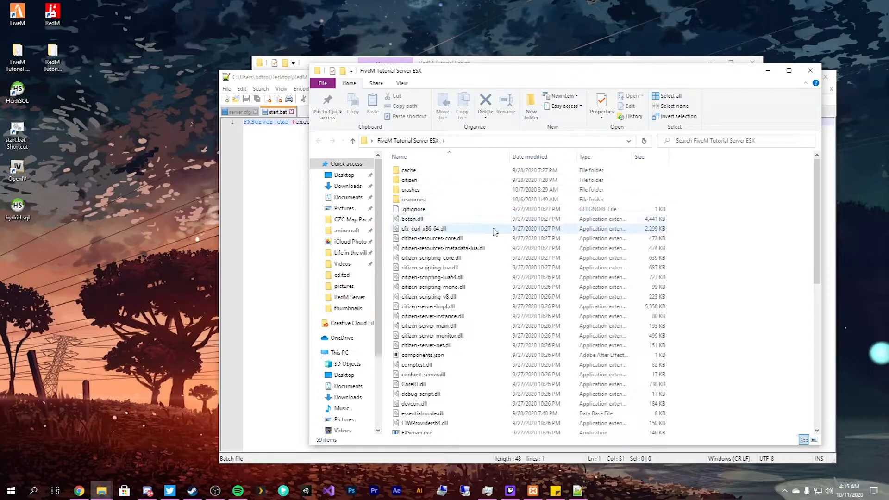
Edit start.bat in Notepad++ and append +set gamename rdr3 to its launch line.
scroll("down", 3)
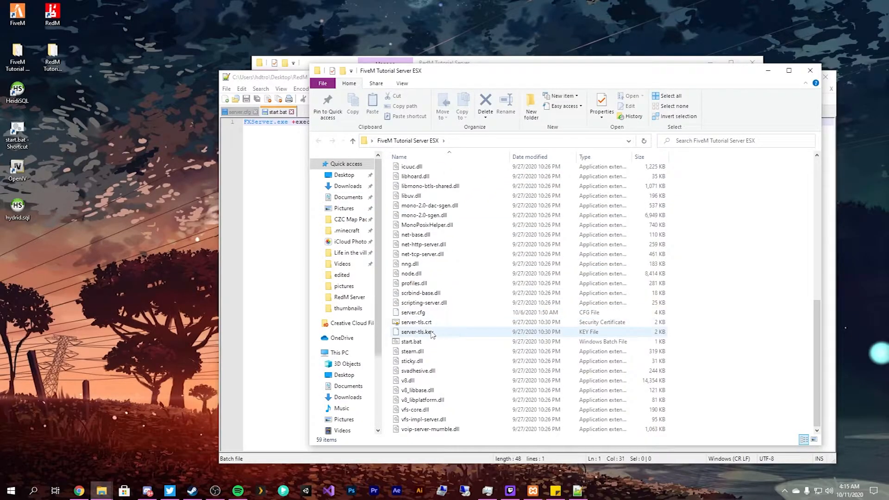
right_click(411, 341)
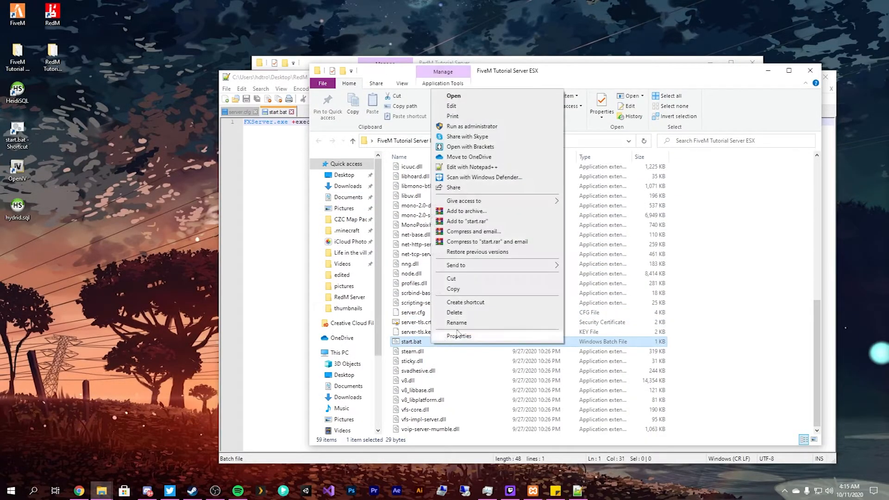
left_click(471, 167)
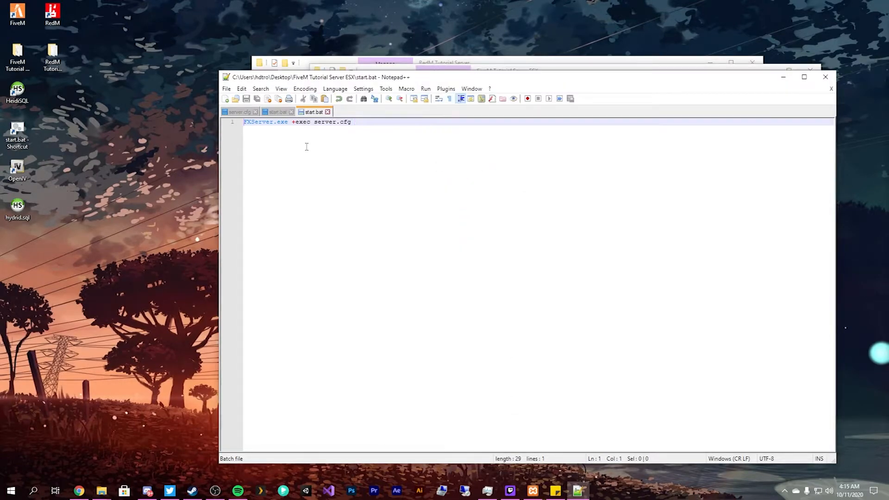
type("+set gamename rdr3")
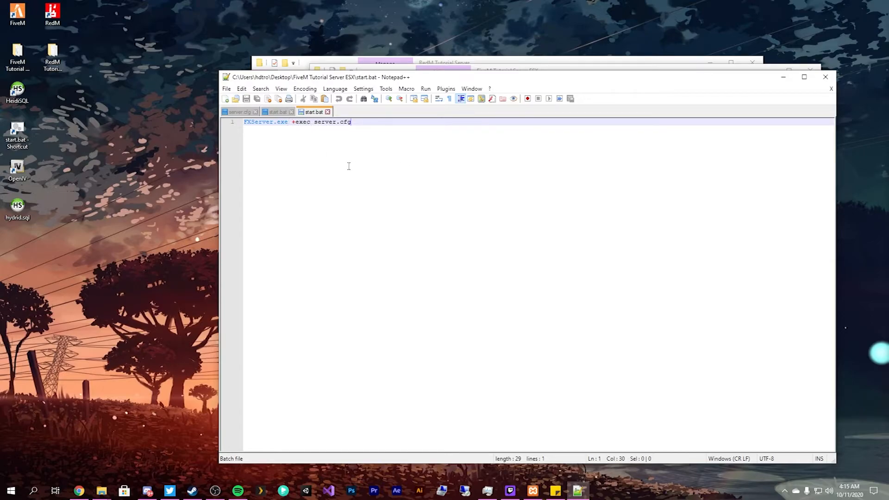
mouse_move(315, 111)
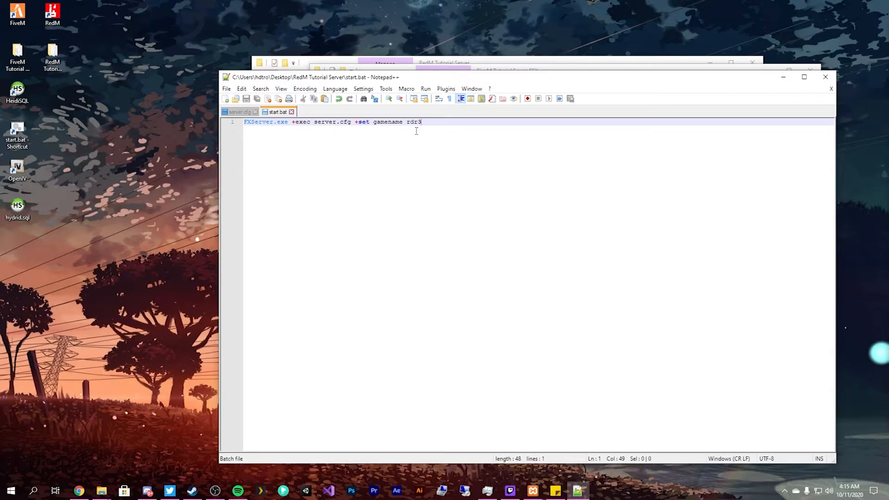
Highlight and then deselect the rdr3 game name value in start.bat.
double_click(413, 121)
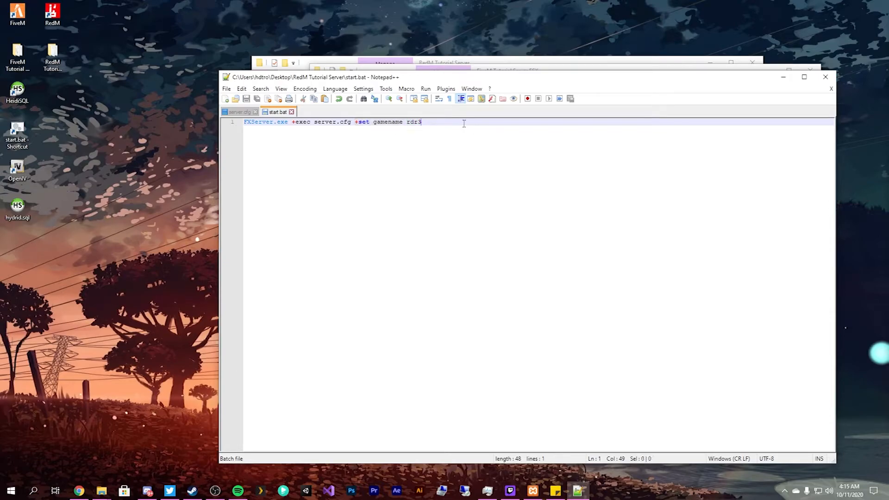
left_click(238, 112)
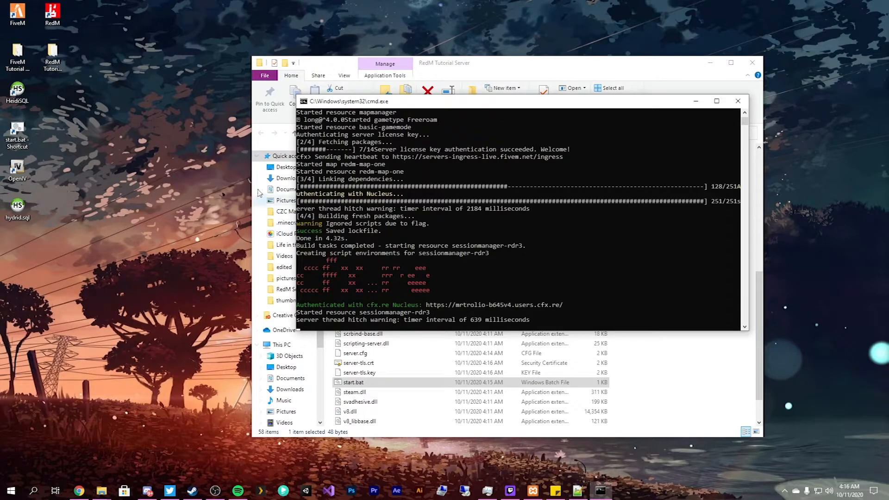
mouse_move(516, 164)
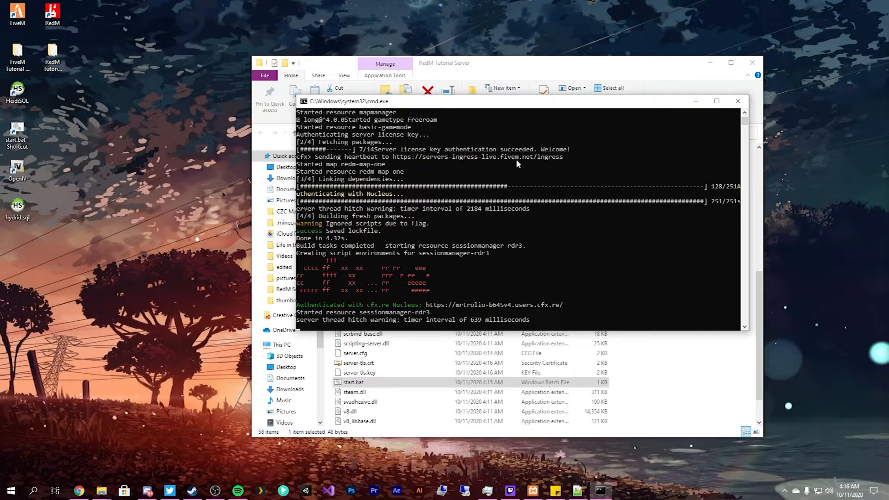
mouse_move(618, 181)
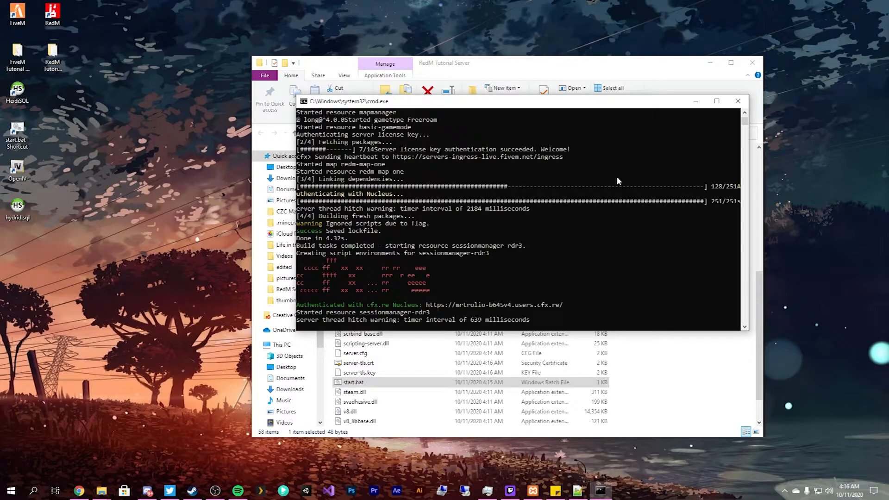
mouse_move(514, 270)
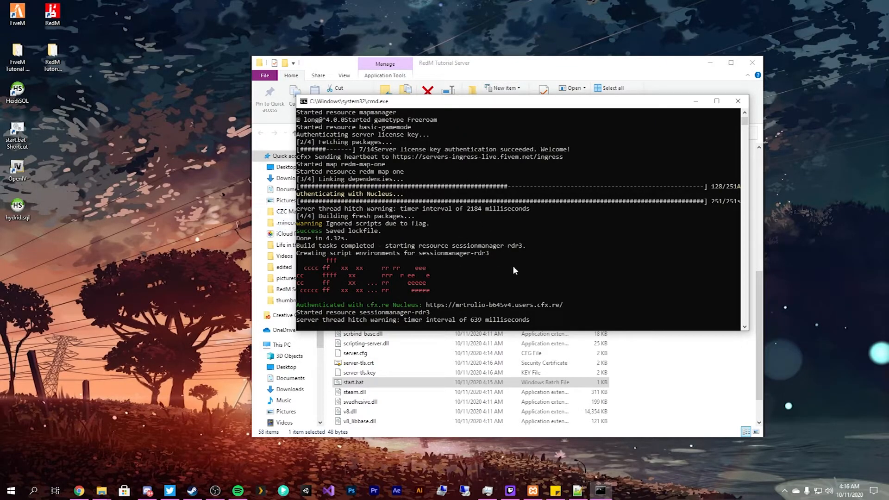
mouse_move(121, 189)
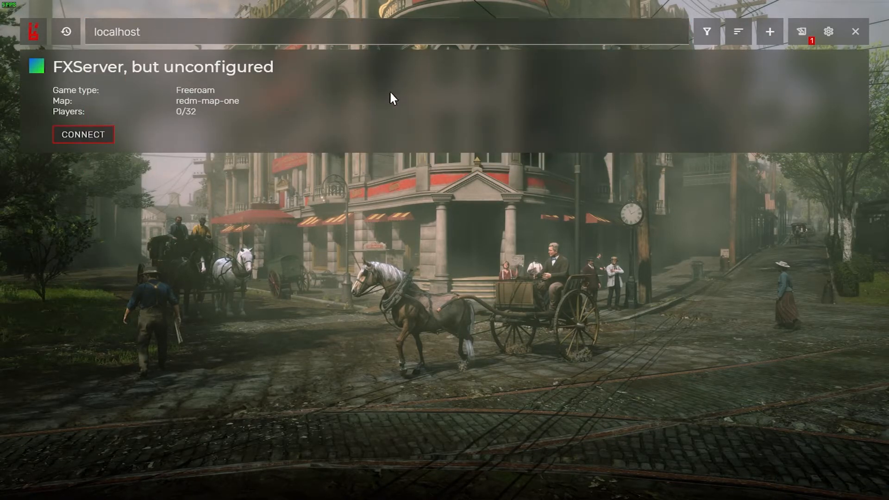
Connect to the localhost FXServer from RedM's server browser.
left_click(83, 135)
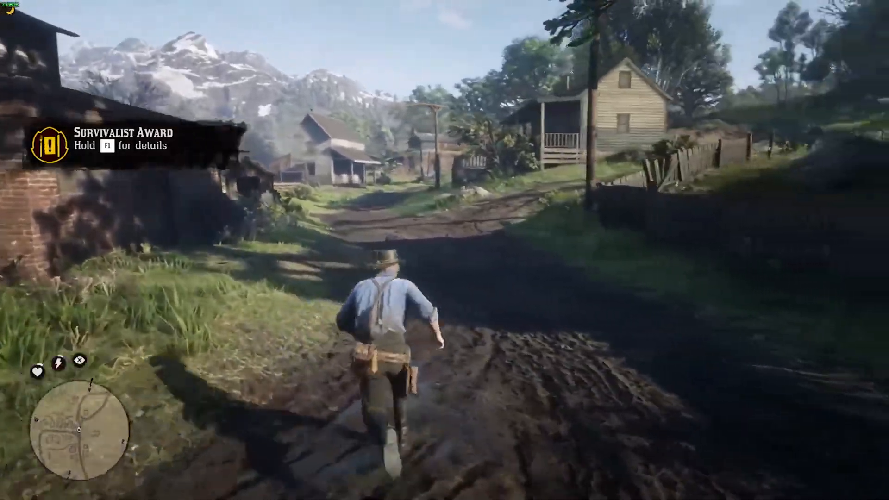
Run down the road, view Valentine on the world map, then return to play.
key("f1")
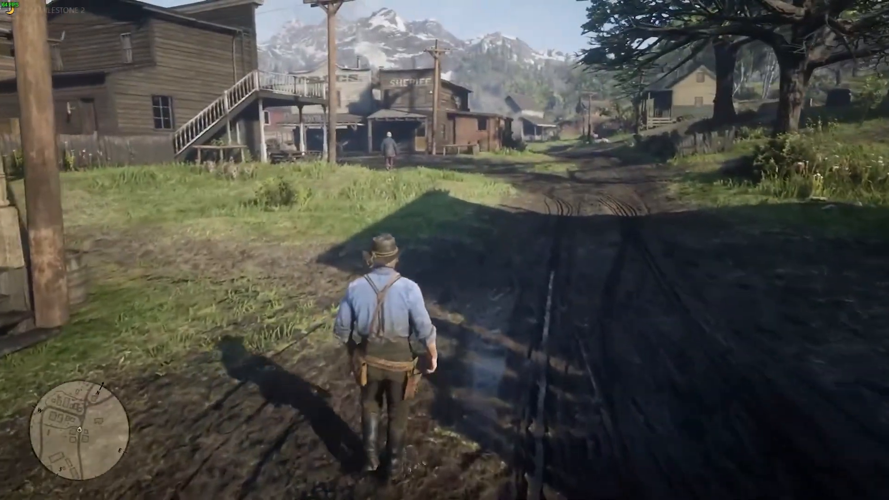
key("m")
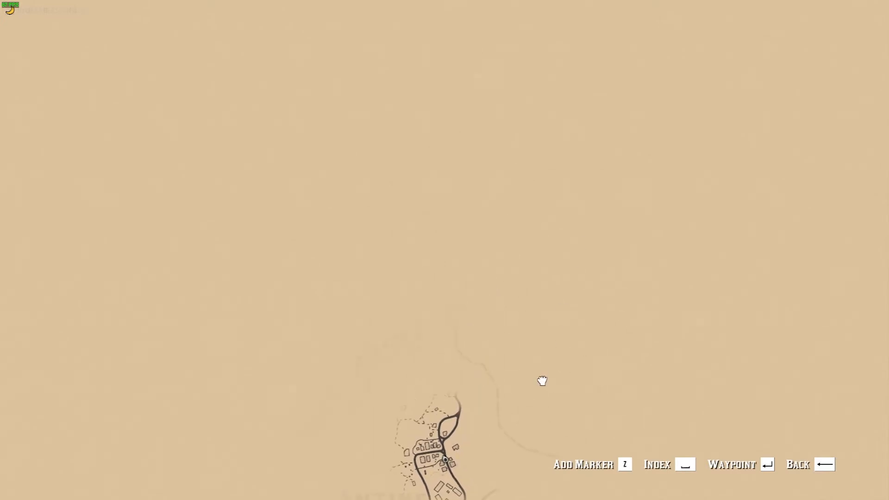
left_click_drag(542, 380, 630, 197)
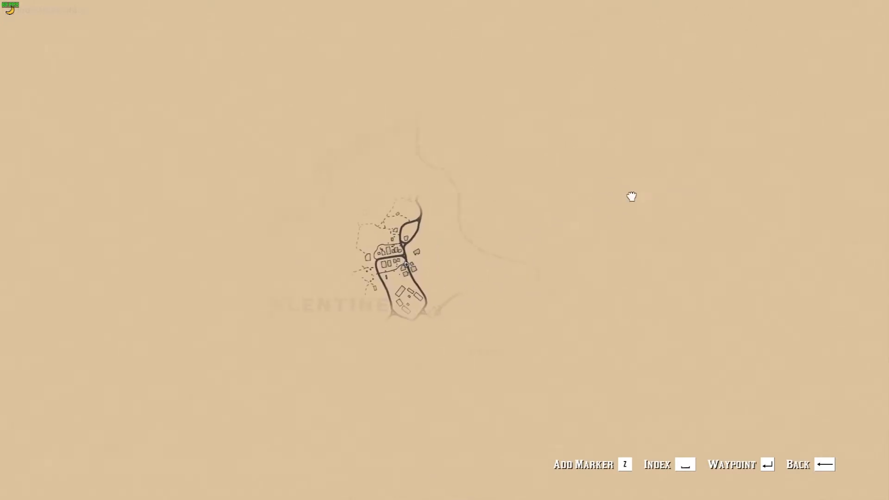
key("Escape")
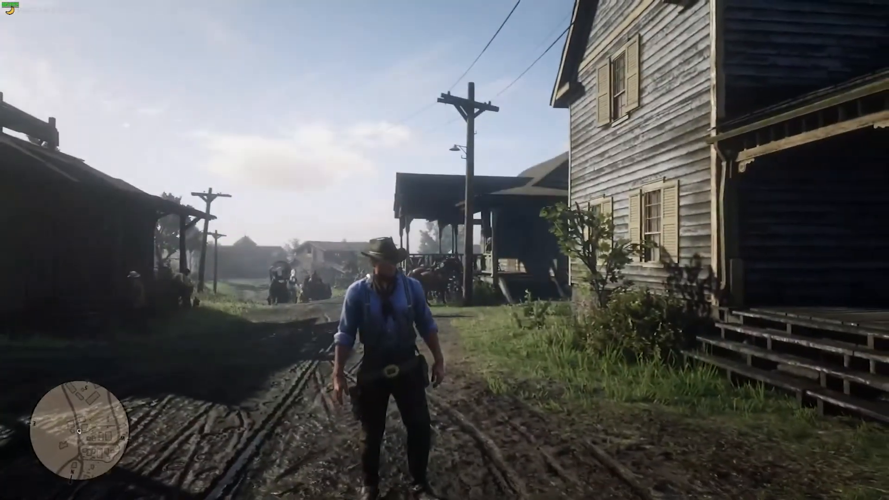
mouse_move(444, 251)
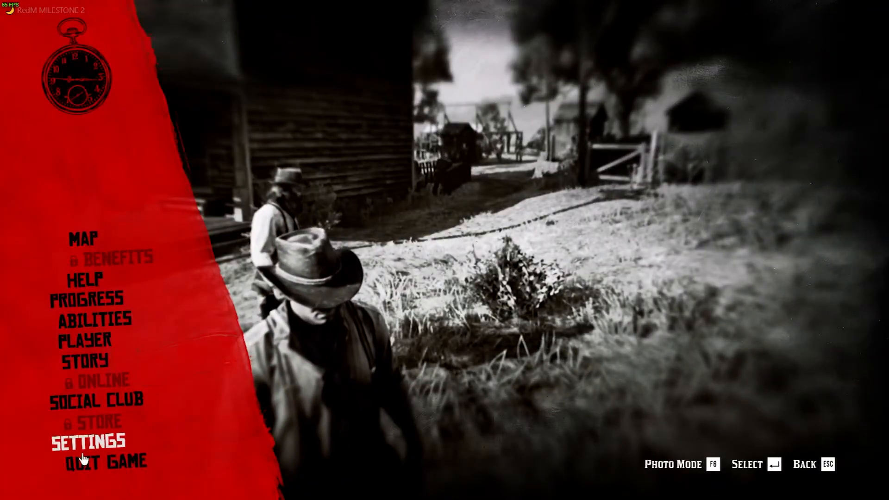
Choose Quit Game from the pause menu and confirm despite the failed save.
left_click(100, 460)
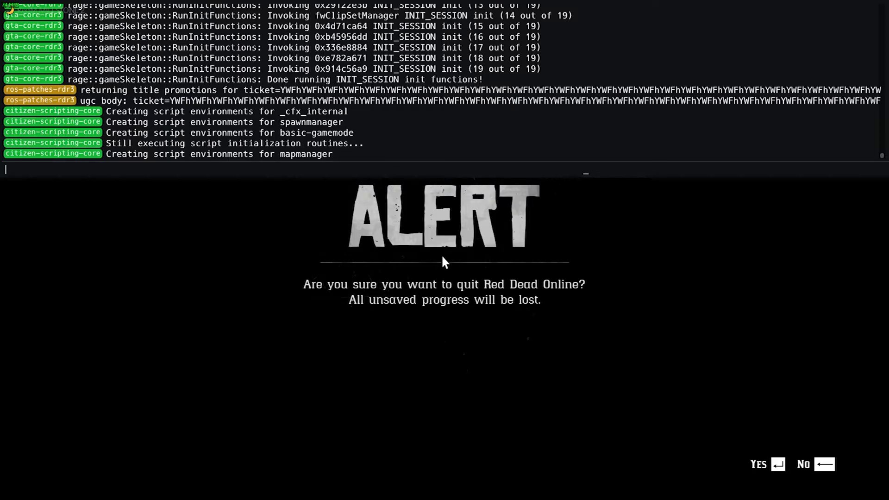
mouse_move(765, 459)
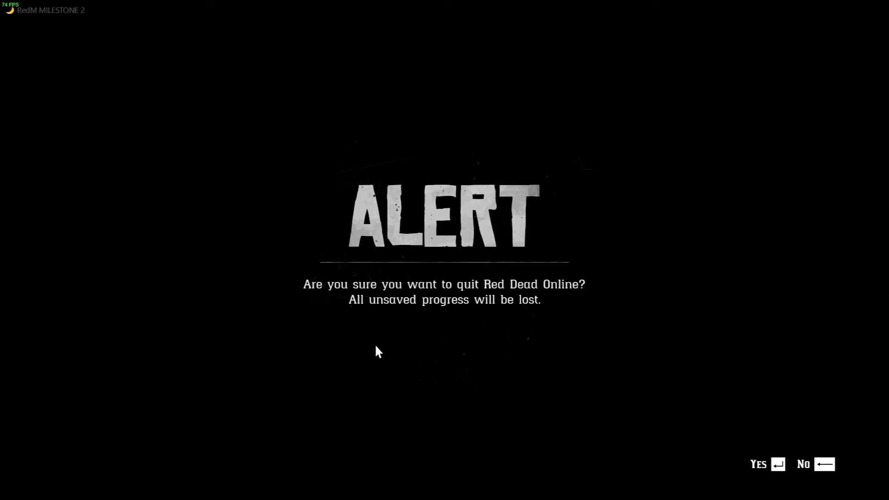
mouse_move(454, 328)
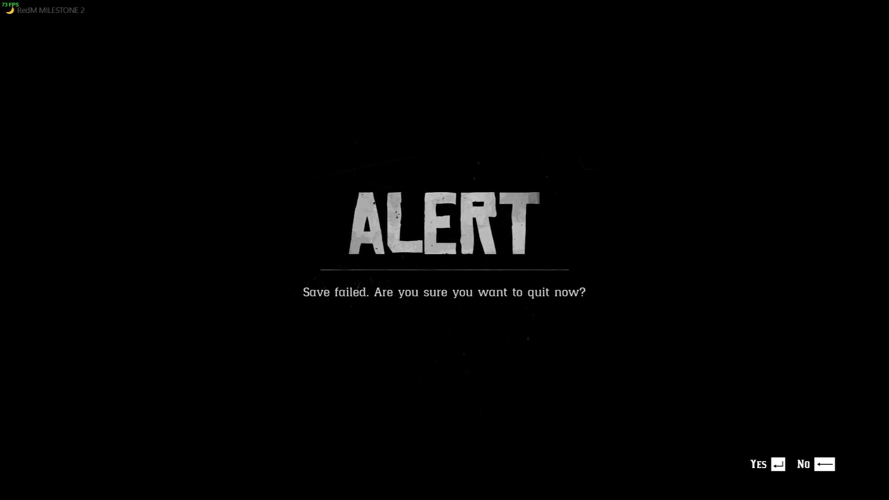
left_click(766, 464)
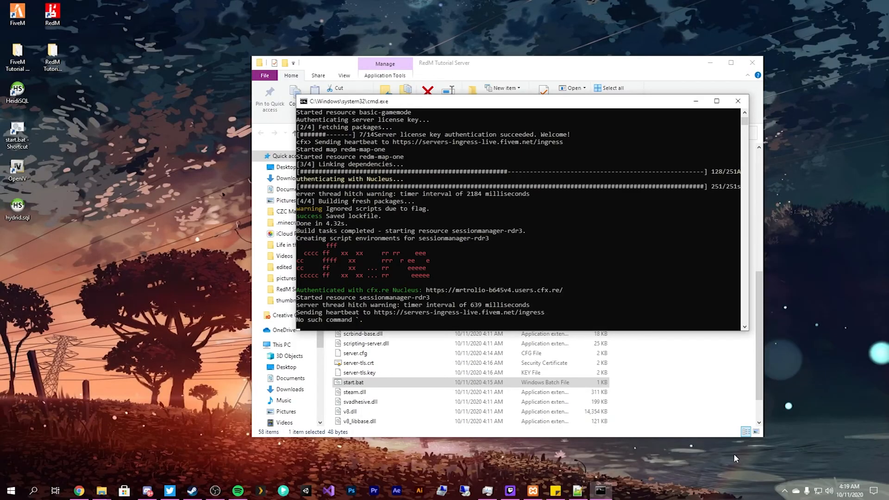
mouse_move(492, 333)
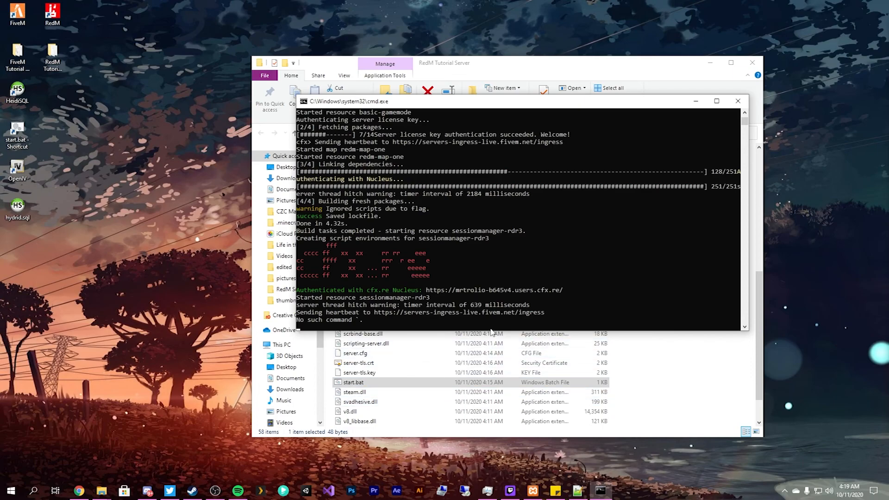
mouse_move(724, 156)
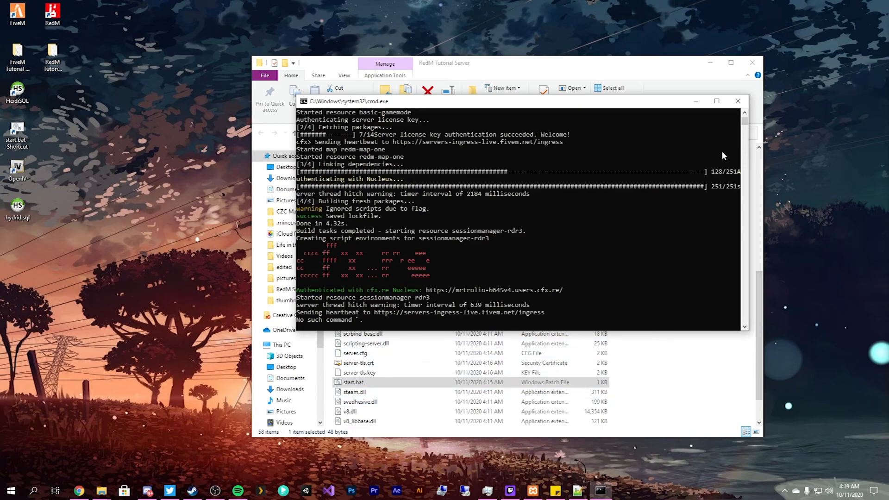